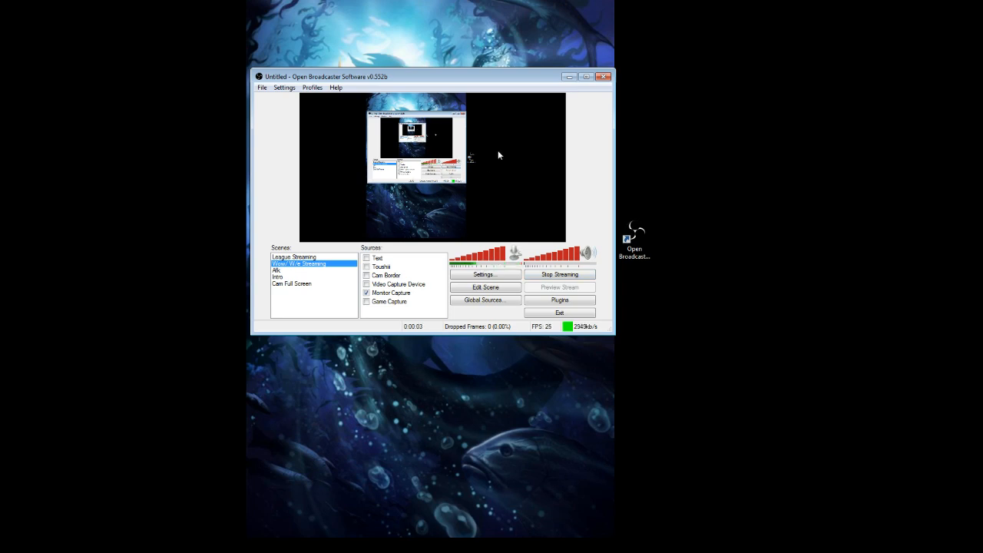
{"action": "mouse_move", "coordinate": [479, 135]}
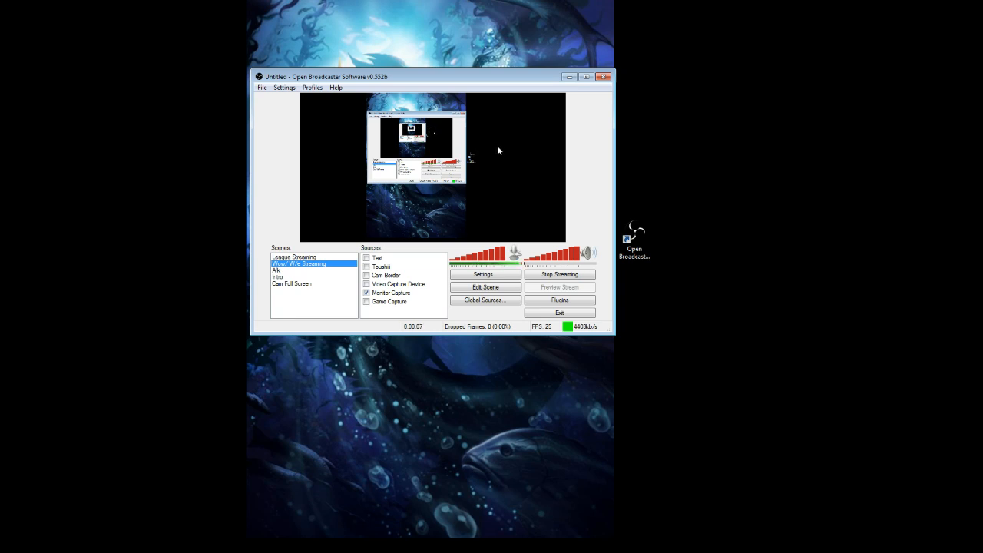
{"action": "mouse_move", "coordinate": [486, 161]}
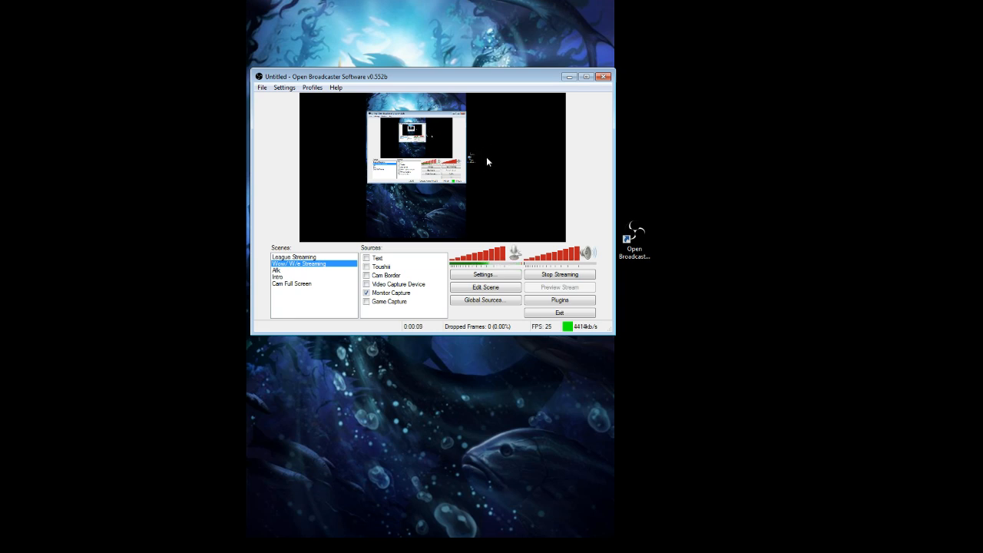
{"action": "mouse_move", "coordinate": [490, 157]}
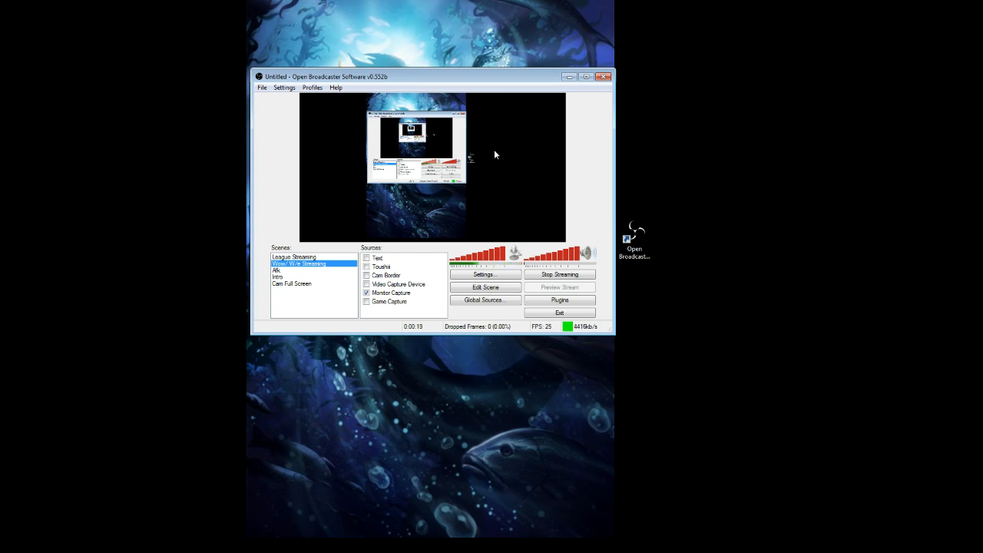
{"action": "mouse_move", "coordinate": [507, 150]}
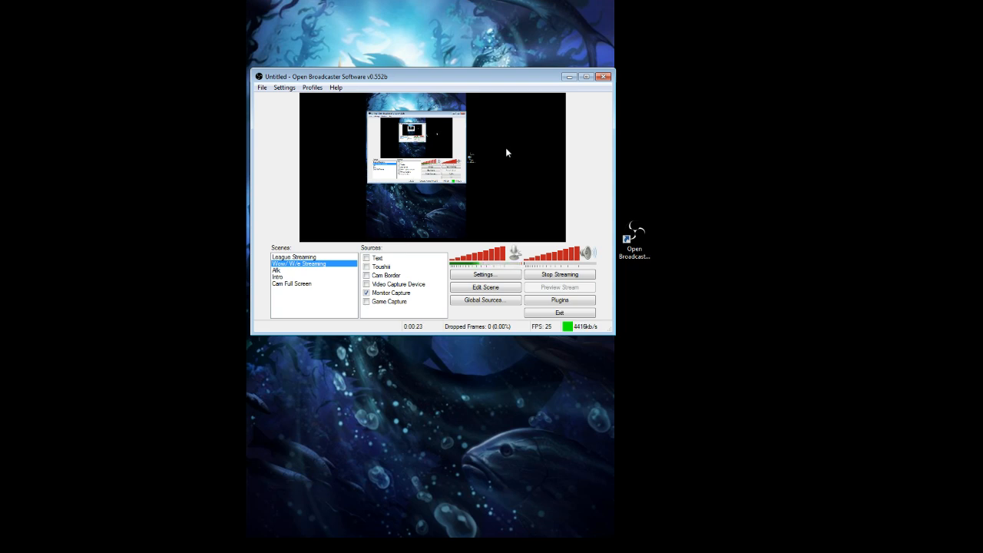
{"action": "mouse_move", "coordinate": [497, 157]}
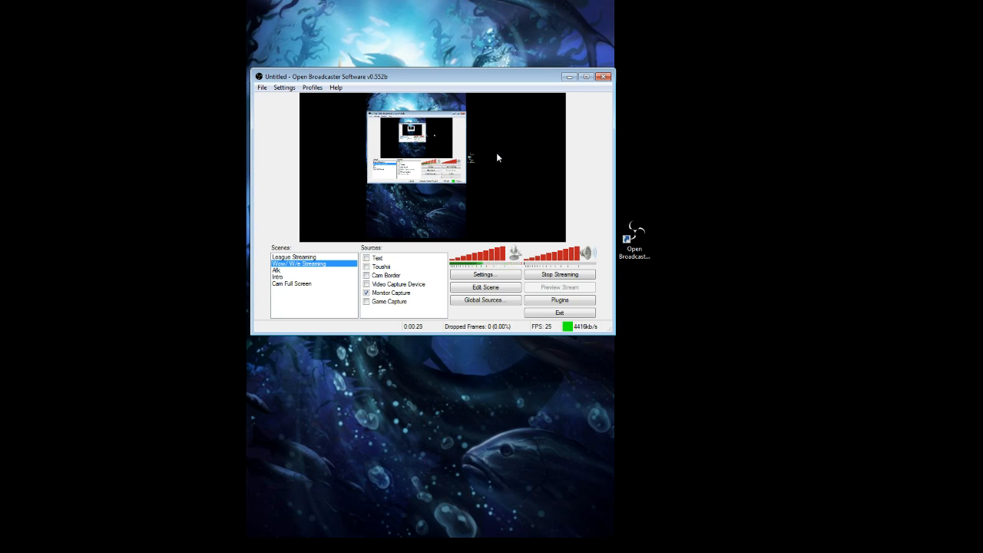
Step: Add a new scene named 'Tutorial' from the Scenes list context menu
{"action": "right_click", "coordinate": [311, 289]}
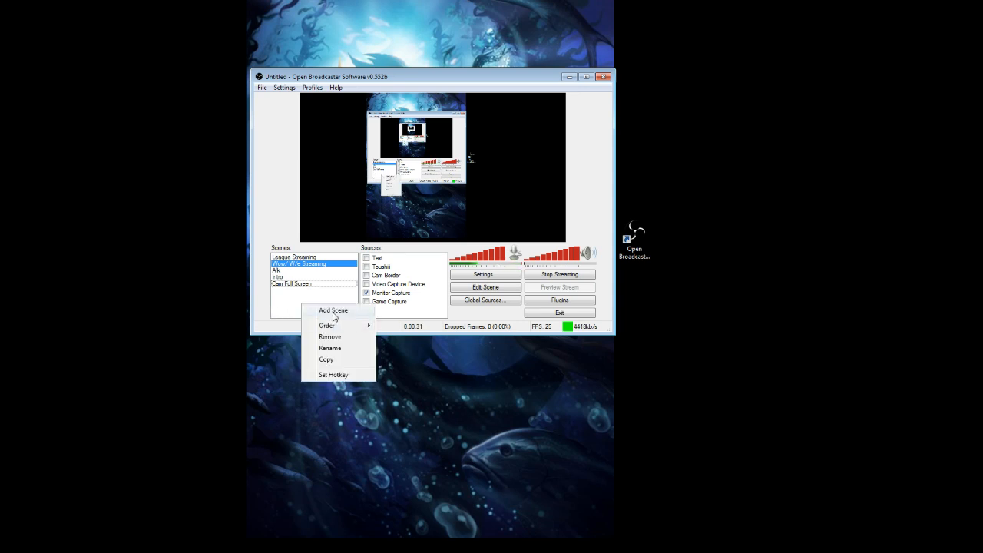
{"action": "left_click", "coordinate": [332, 311]}
{"action": "type", "text": "Tutorial"}
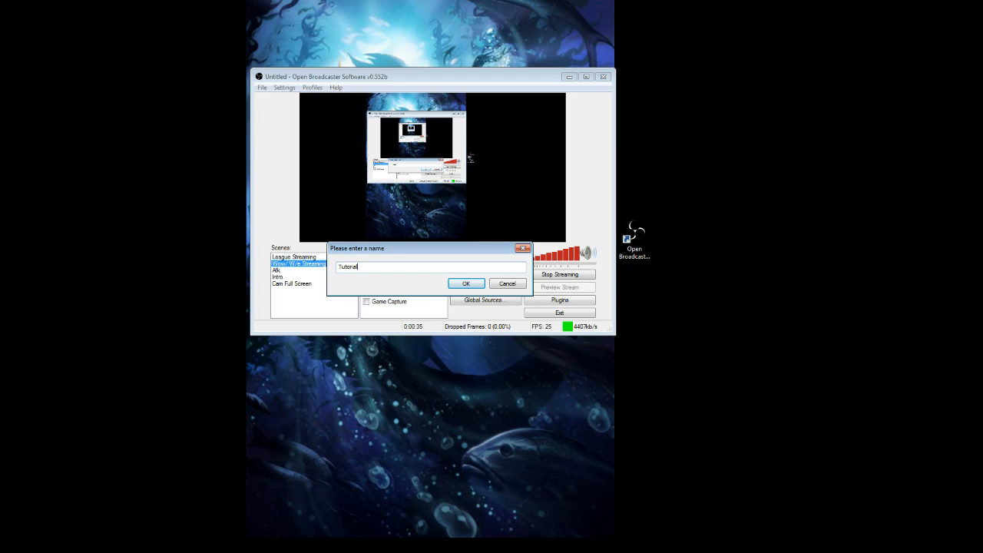
{"action": "left_click", "coordinate": [467, 282]}
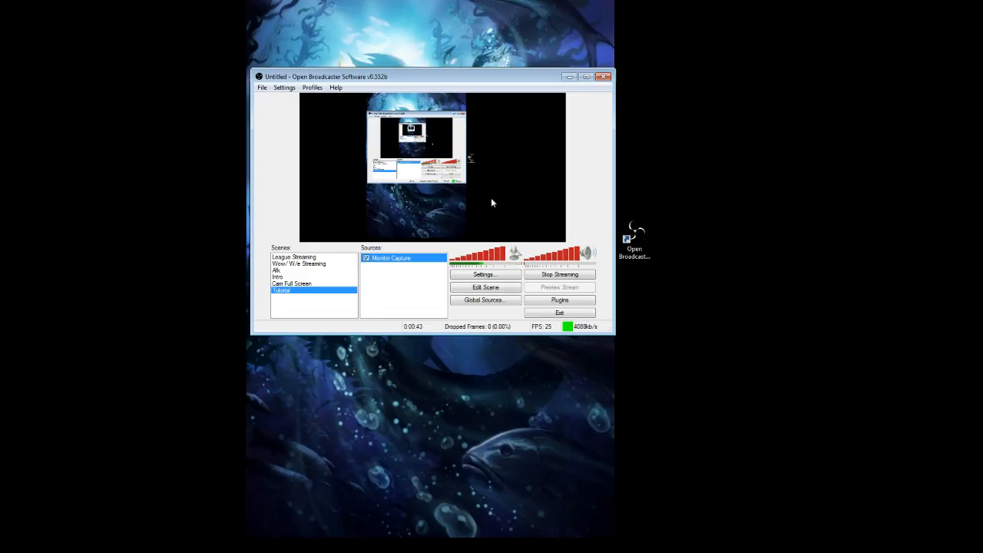
{"action": "mouse_move", "coordinate": [538, 158]}
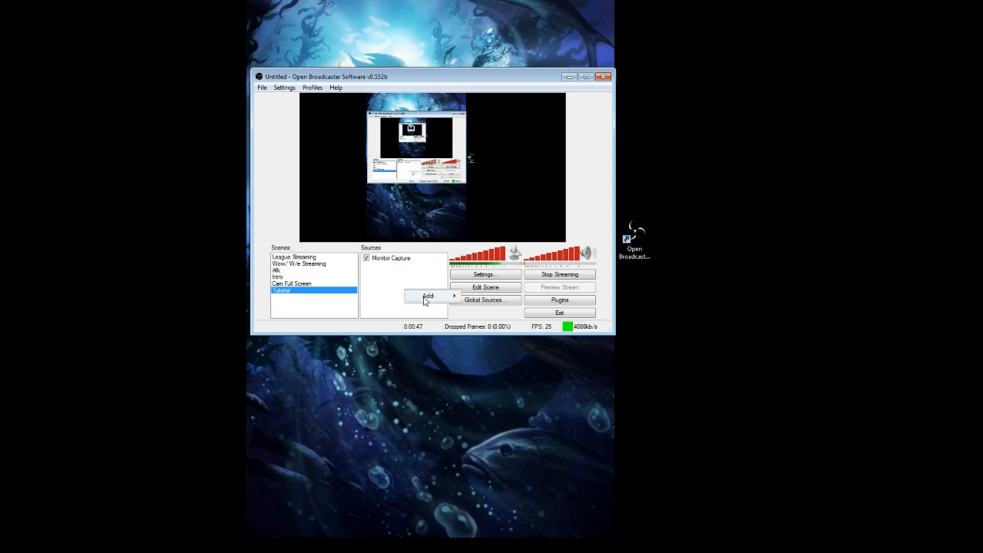
Step: Add a Text source named 'Hello' to the Tutorial scene
{"action": "left_click", "coordinate": [427, 294]}
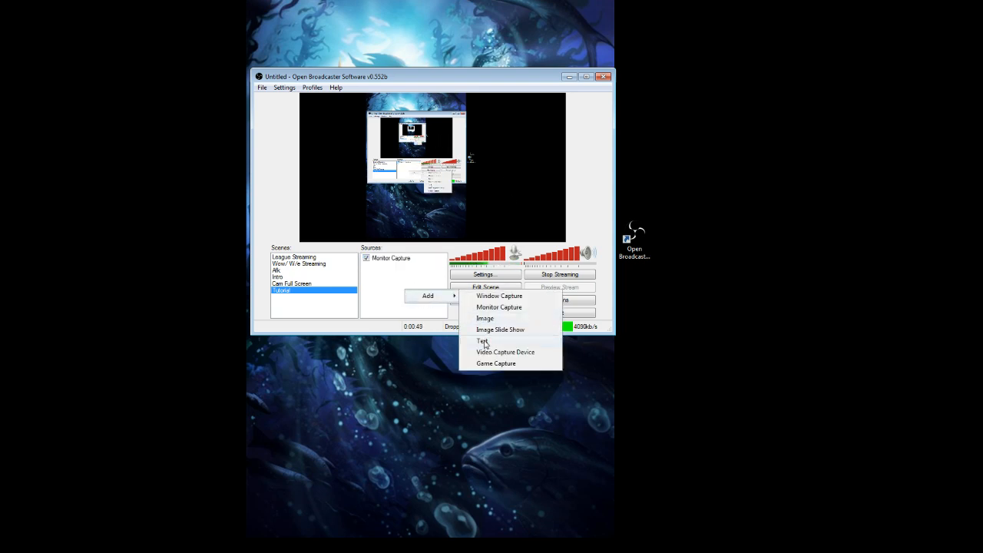
{"action": "left_click", "coordinate": [482, 341]}
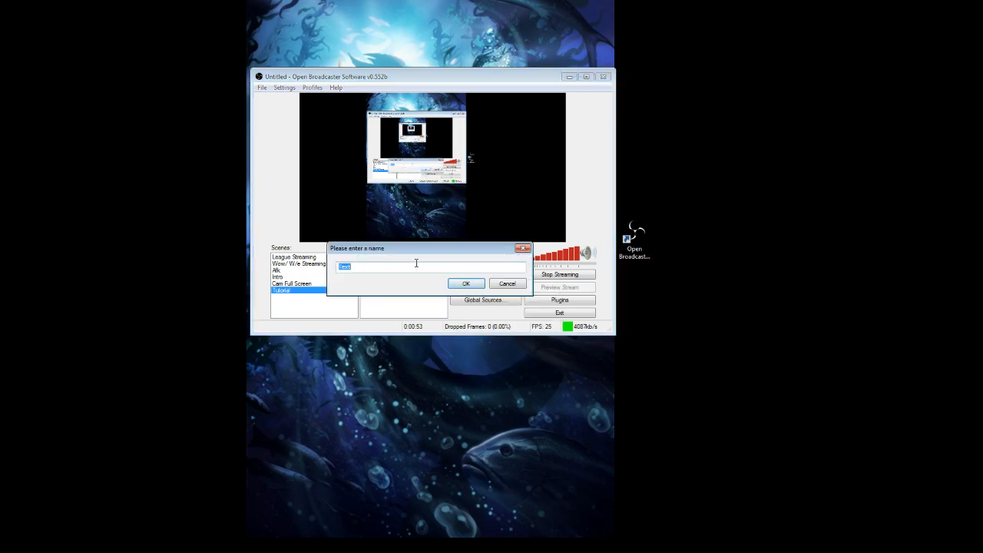
{"action": "type", "text": "Hello"}
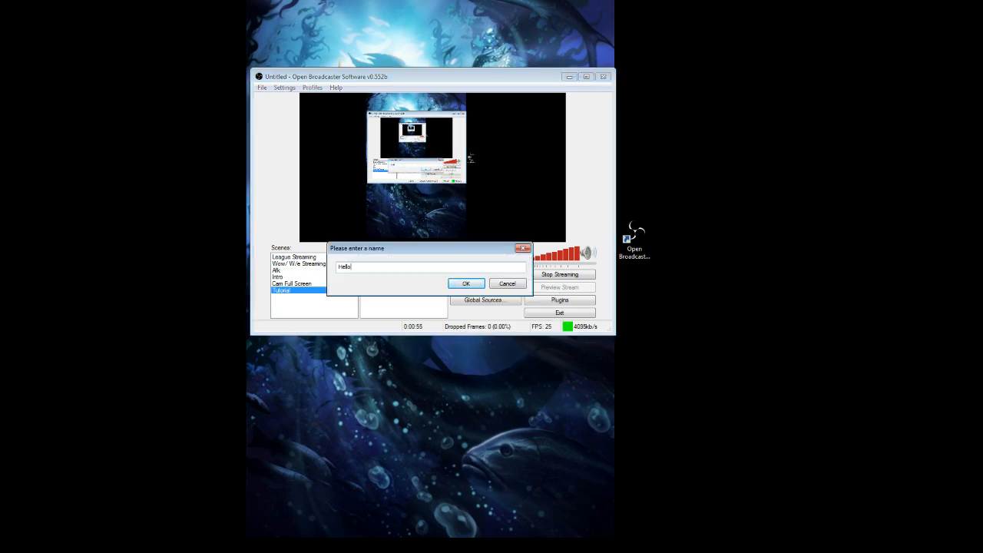
{"action": "left_click", "coordinate": [465, 283]}
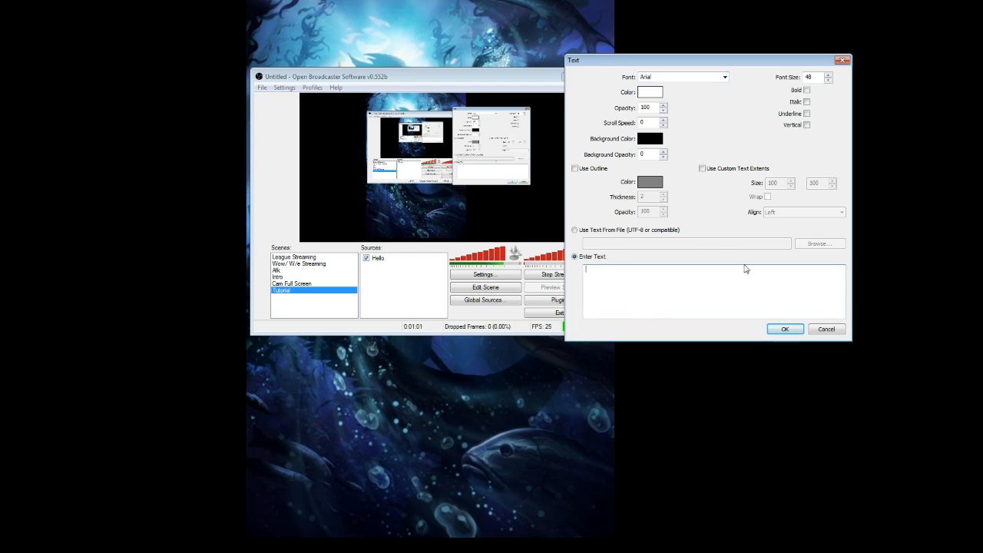
{"action": "mouse_move", "coordinate": [771, 74]}
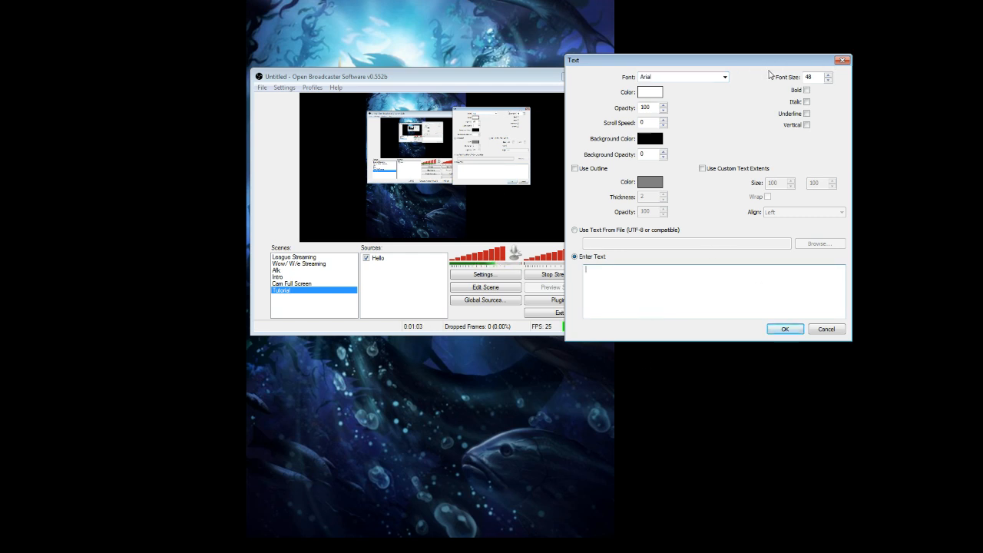
{"action": "mouse_move", "coordinate": [712, 129]}
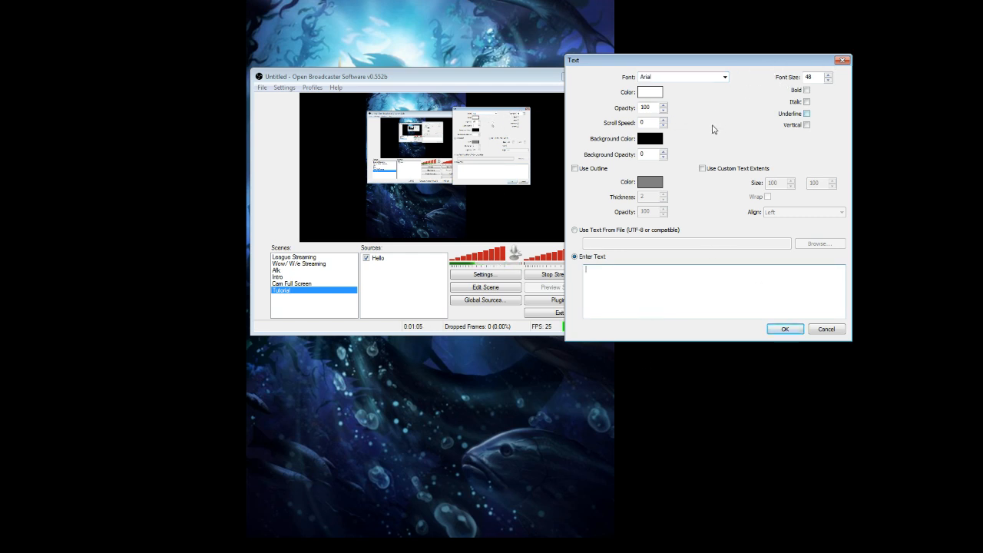
{"action": "mouse_move", "coordinate": [719, 111]}
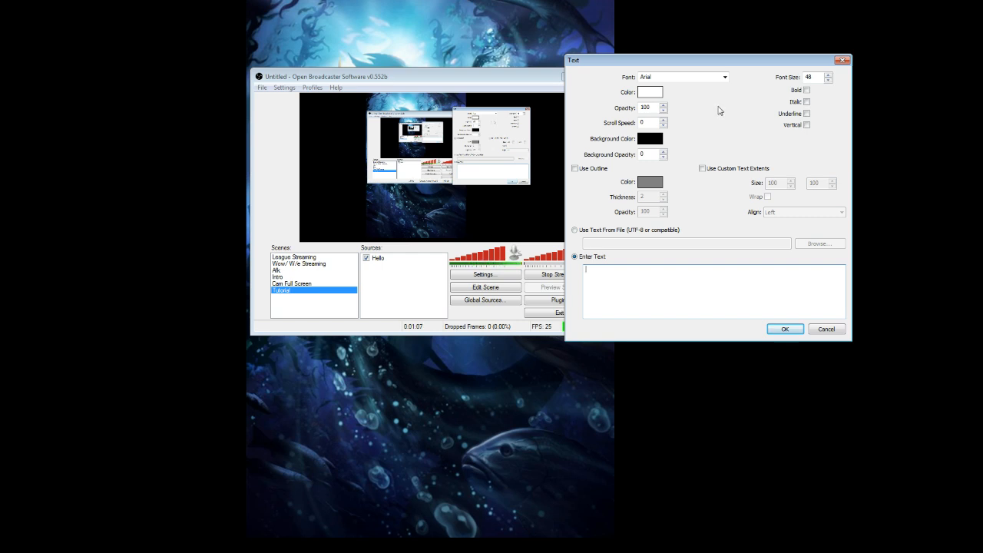
Step: Set the Hello source's text to 'Hello :)' so it appears on the stream
{"action": "type", "text": "HE"}
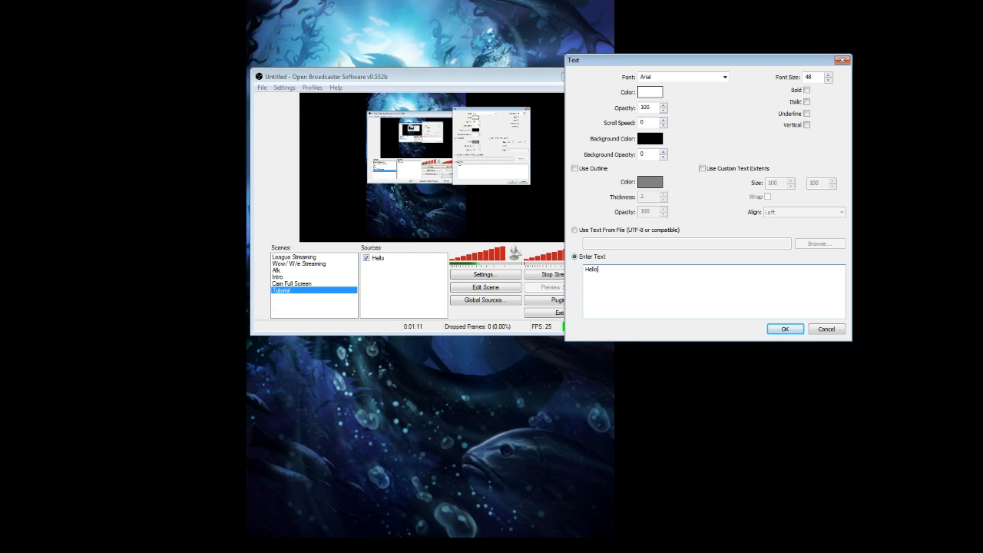
{"action": "type", "text": ":)"}
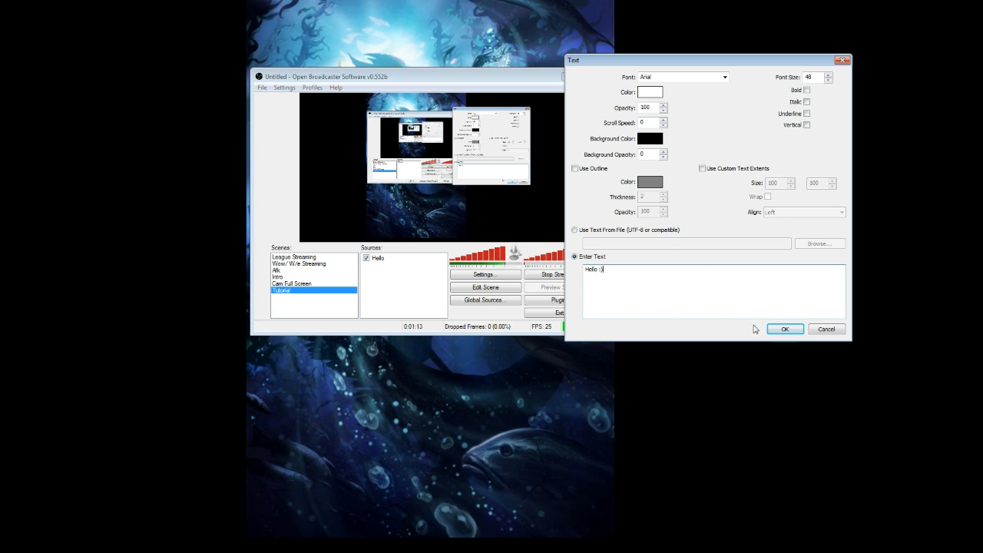
{"action": "left_click", "coordinate": [783, 329]}
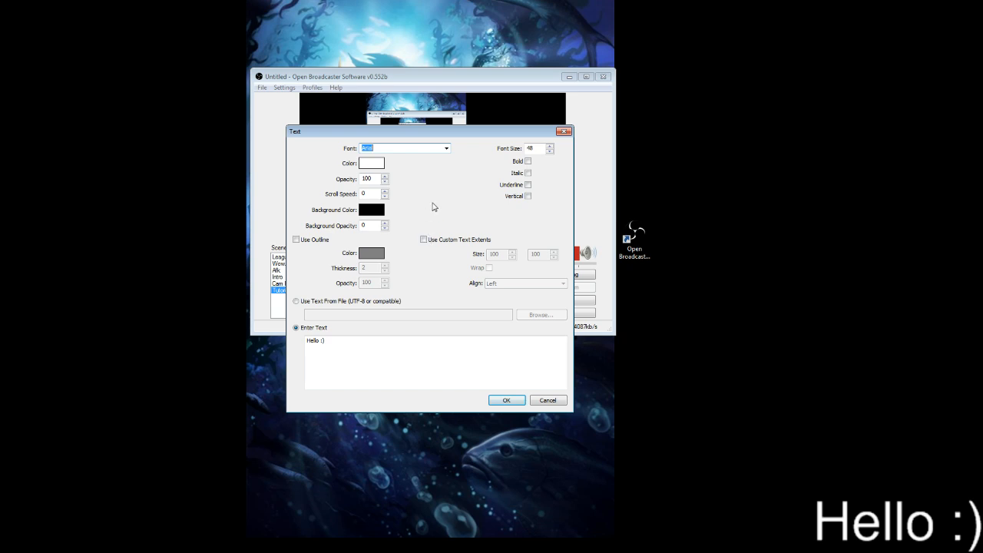
{"action": "mouse_move", "coordinate": [437, 206]}
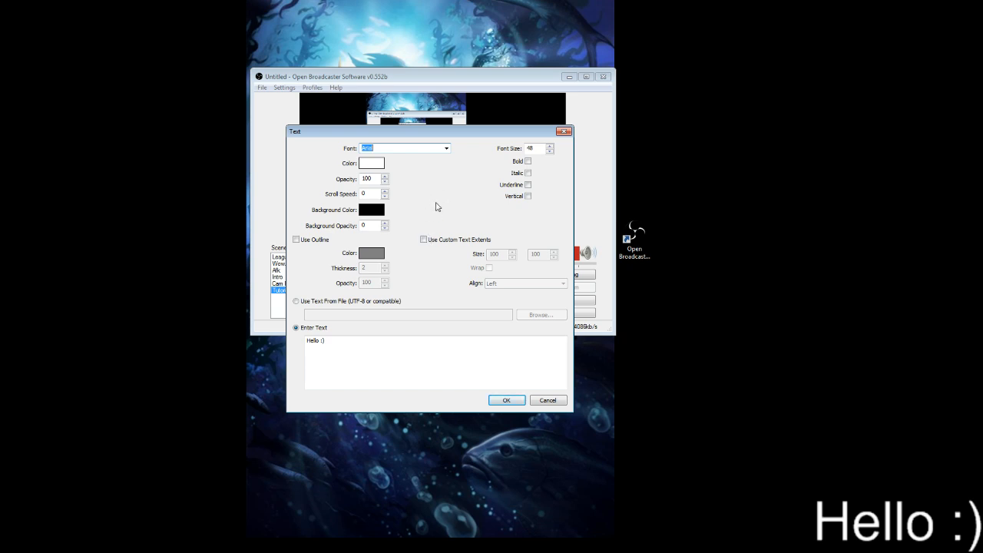
{"action": "mouse_move", "coordinate": [454, 200]}
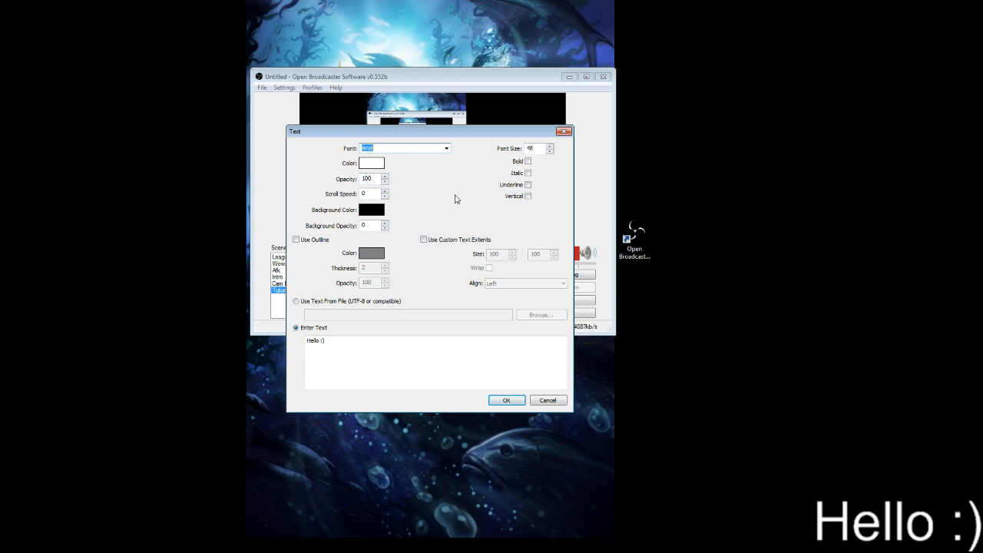
{"action": "mouse_move", "coordinate": [488, 163]}
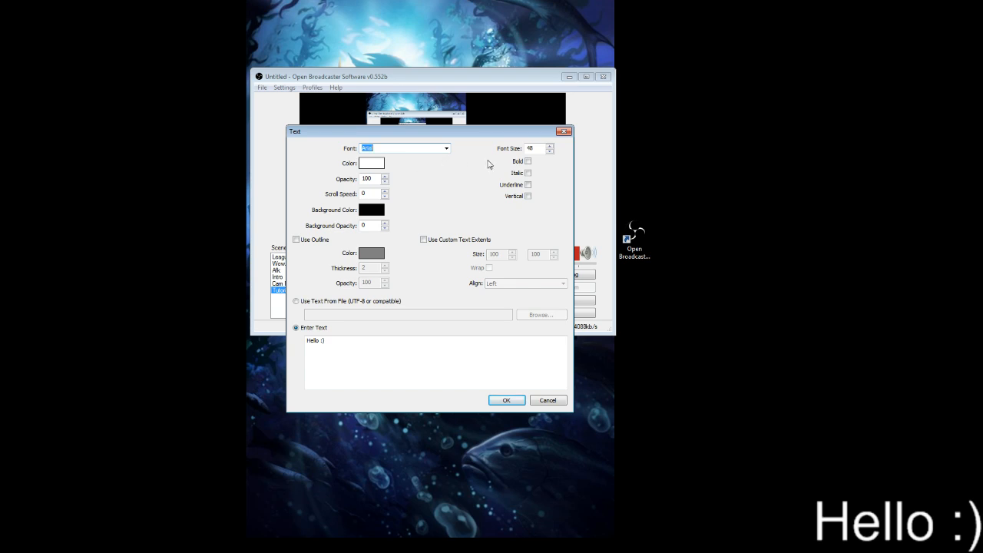
Step: Move the Text dialog off the preview and raise the Scroll Speed so the text scrolls
{"action": "left_click_drag", "start_coordinate": [429, 131], "coordinate": [708, 65]}
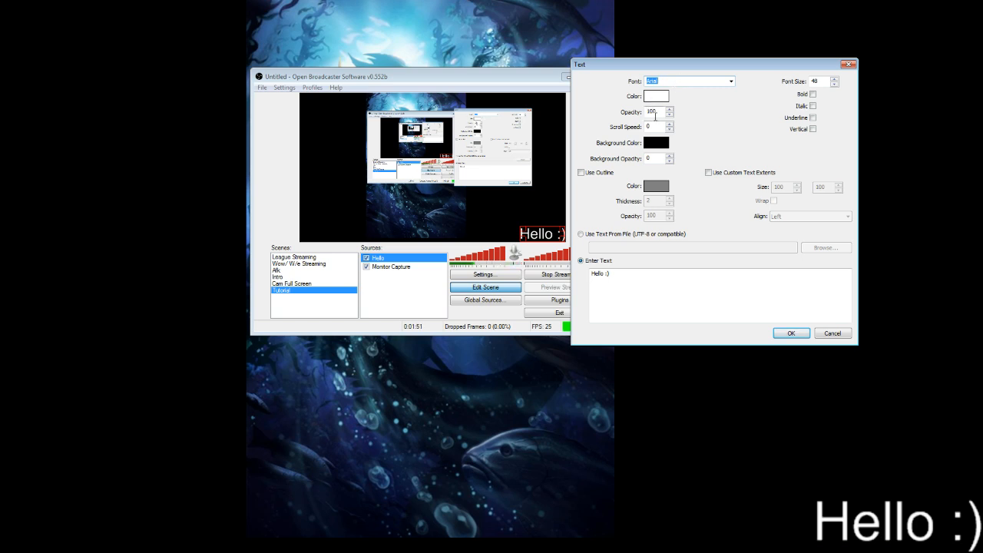
{"action": "left_click", "coordinate": [654, 126]}
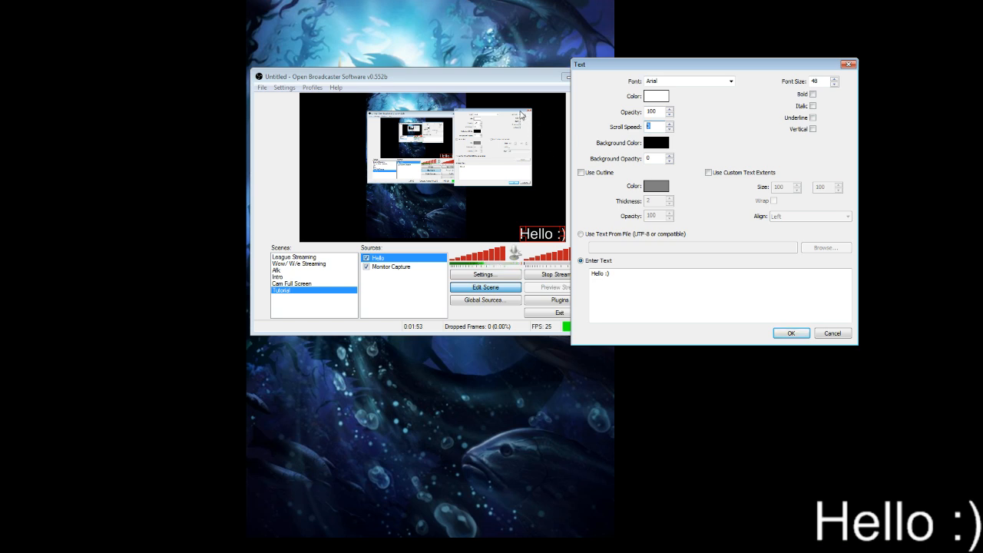
{"action": "mouse_move", "coordinate": [448, 102]}
{"action": "type", "text": "65"}
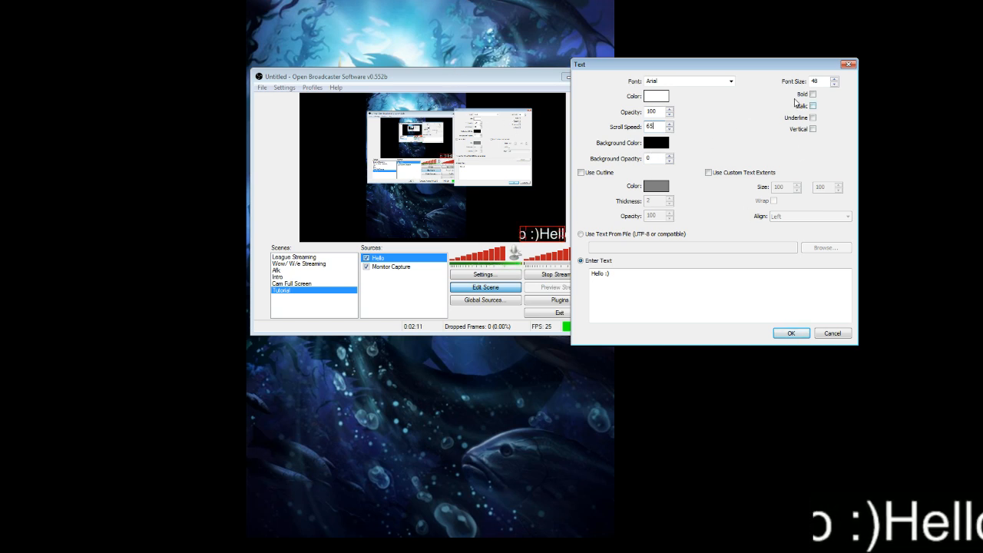
Step: Make the text bold, set Scroll Speed to 45, and apply the settings
{"action": "left_click", "coordinate": [811, 94]}
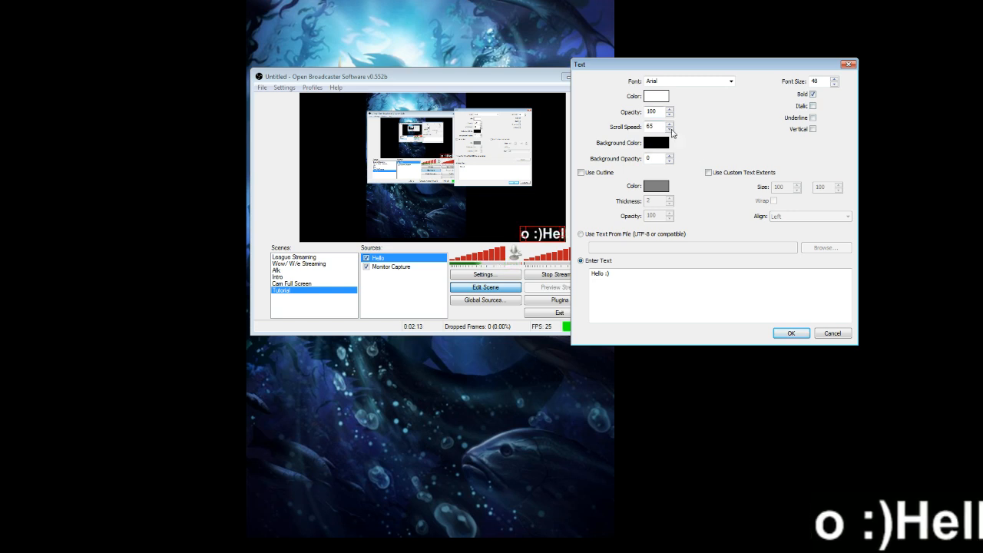
{"action": "triple_click", "coordinate": [653, 126]}
{"action": "type", "text": "5"}
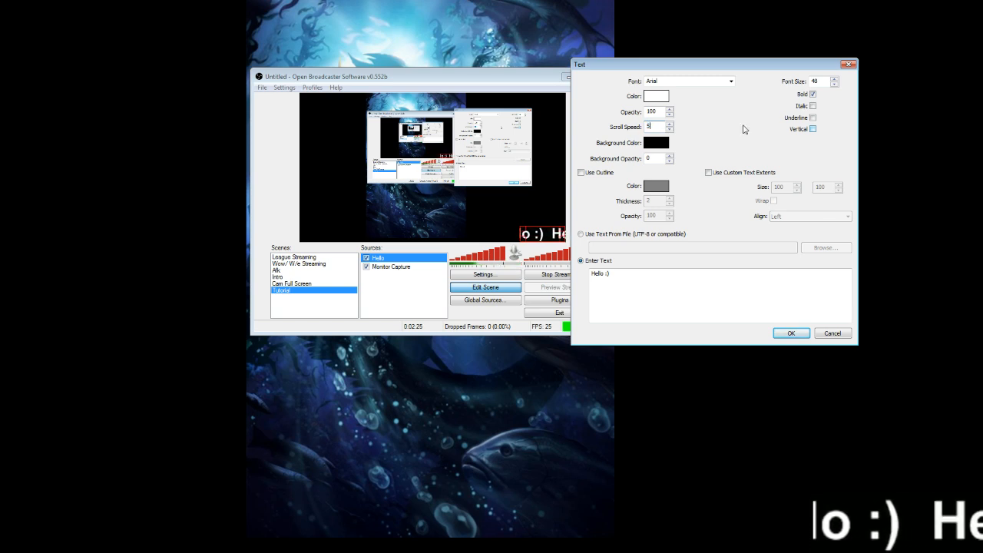
{"action": "type", "text": "45"}
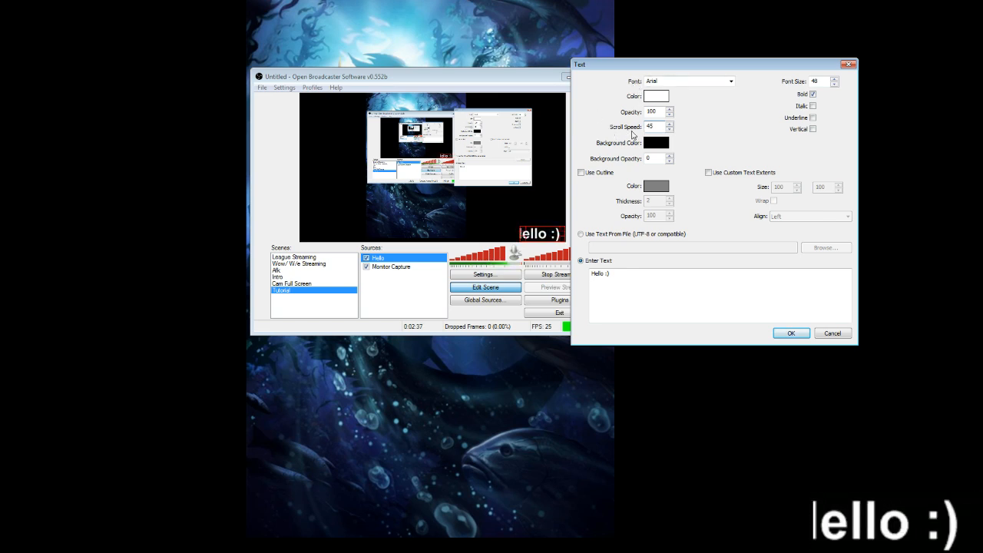
{"action": "left_click", "coordinate": [791, 332]}
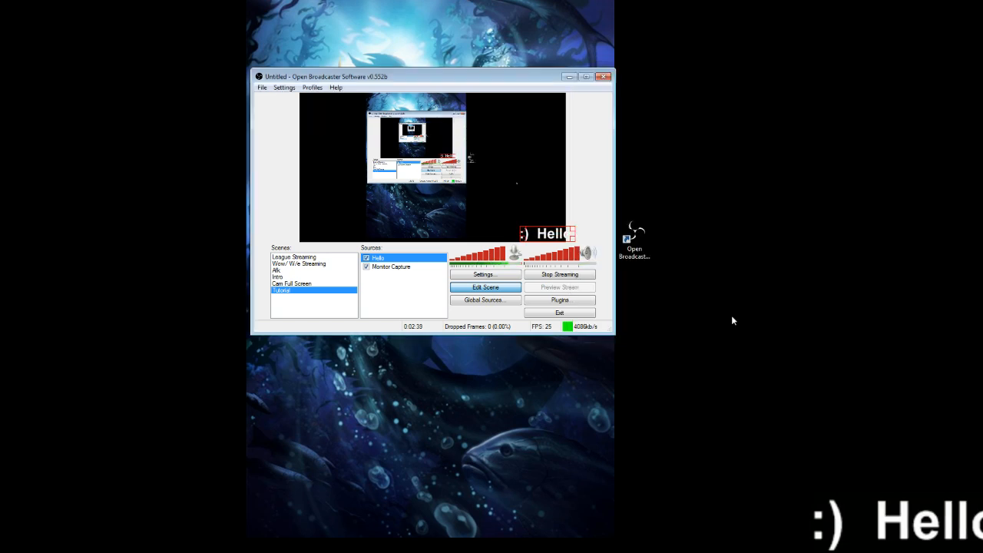